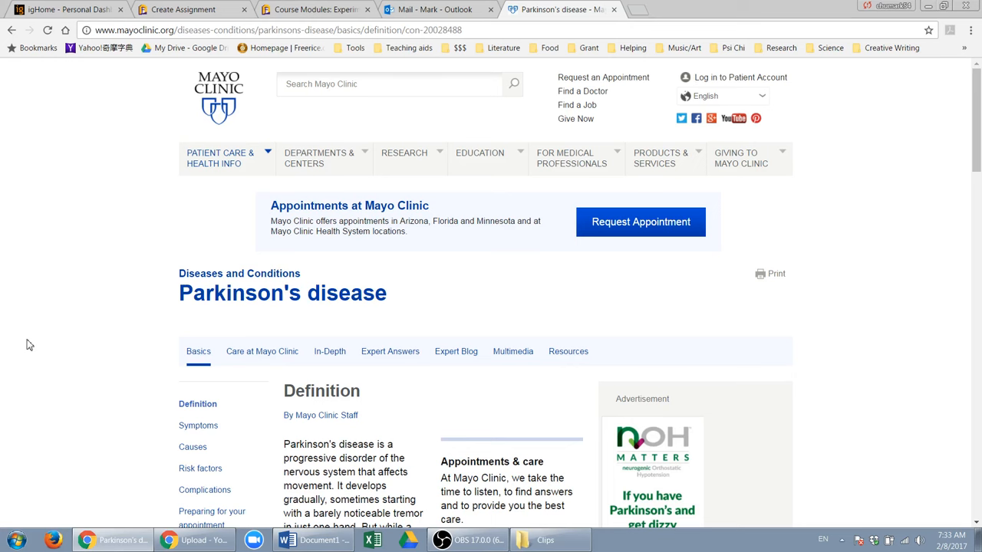
# Step: Switch between the Mayo Clinic Parkinson's page and the reference document, clearing the highlight on the APA reference entry
pyautogui.scroll(-3)
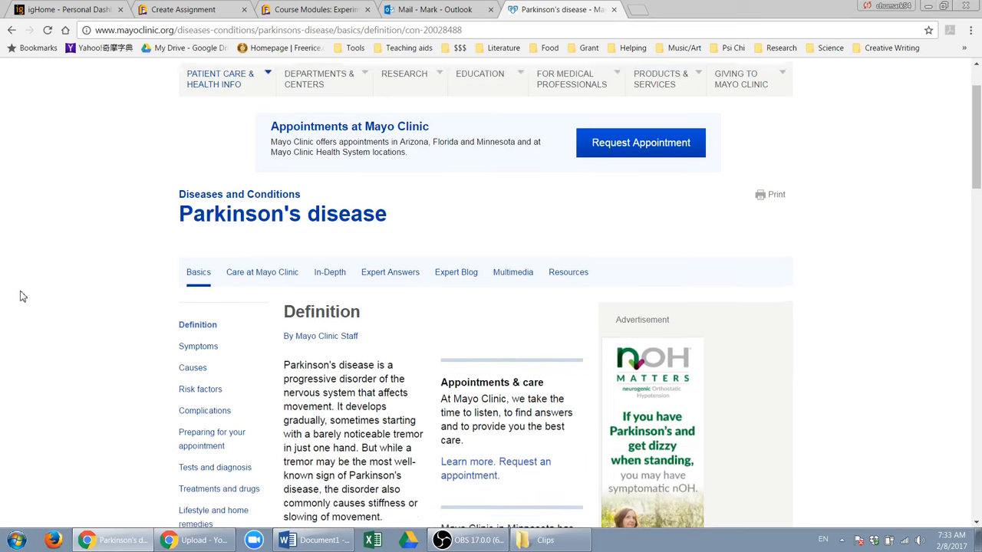
pyautogui.scroll(-3)
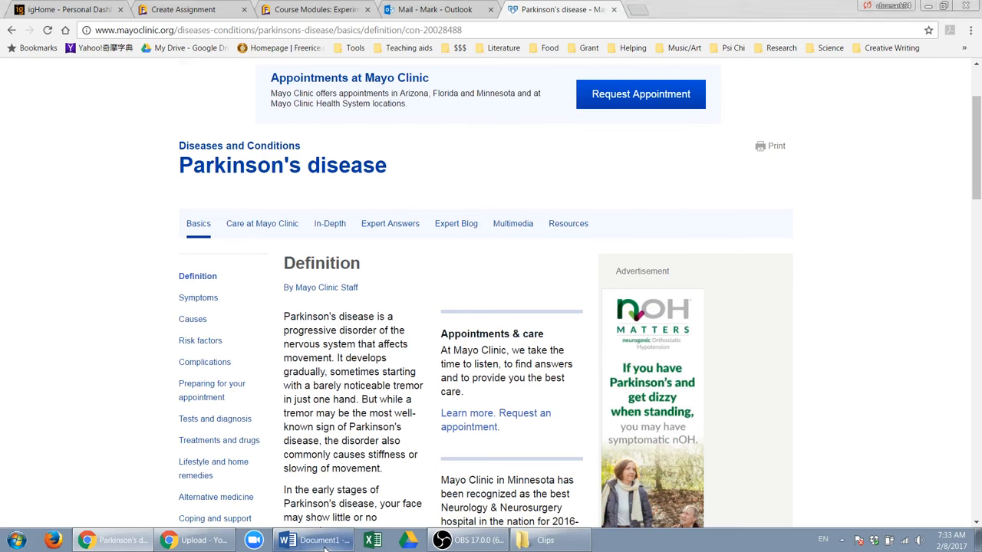
pyautogui.click(313, 540)
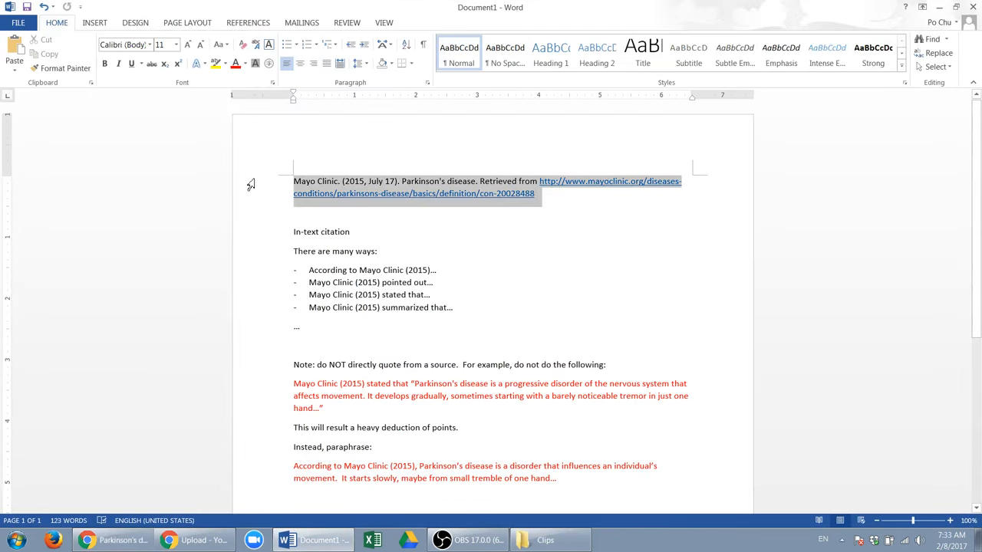
pyautogui.click(114, 540)
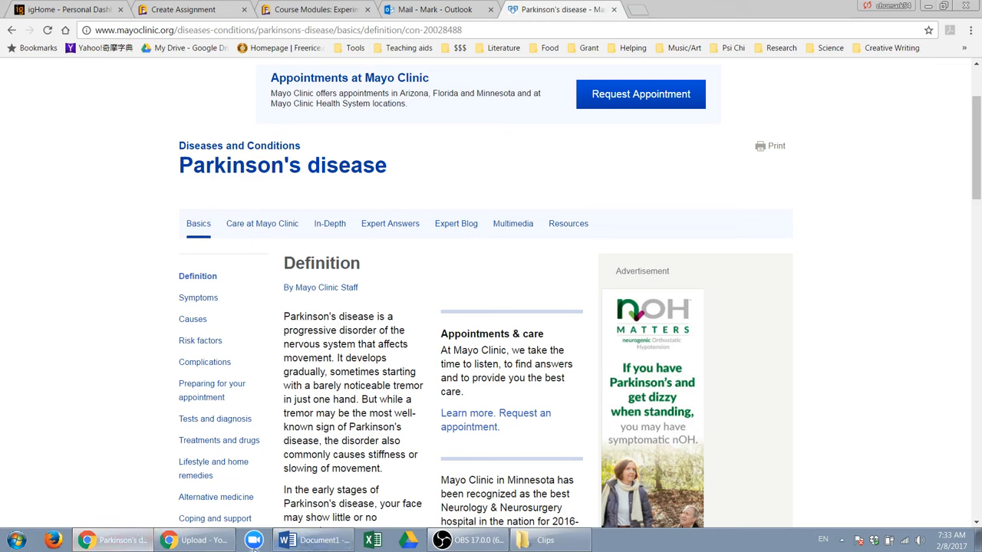
pyautogui.click(285, 541)
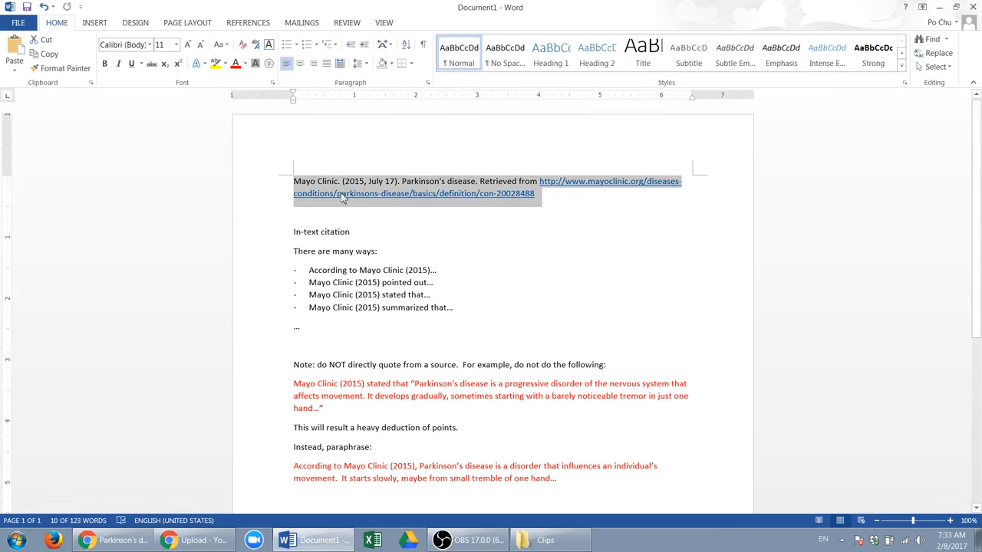
pyautogui.click(323, 181)
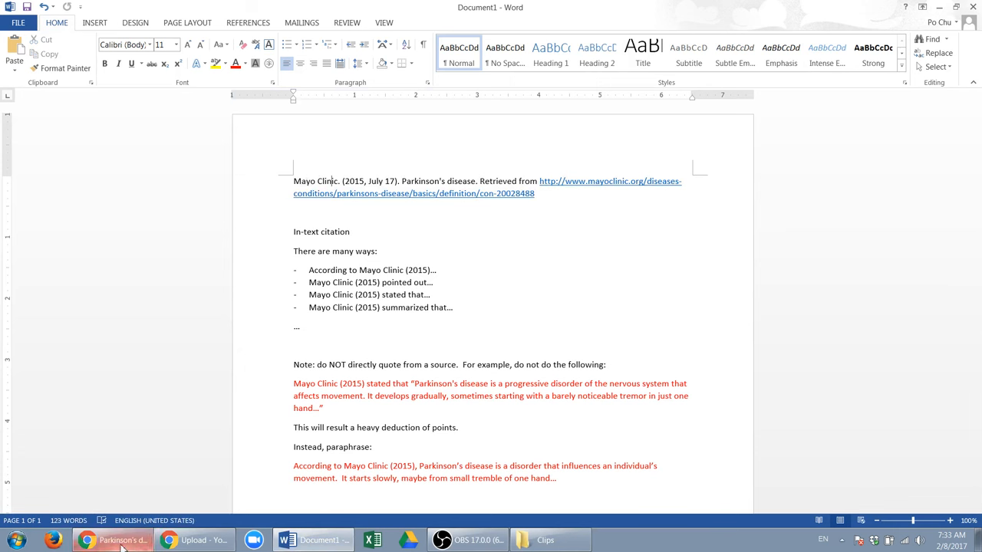
# Step: Review the Mayo Clinic page and return to the document to view the in-text citation phrasings
pyautogui.click(86, 541)
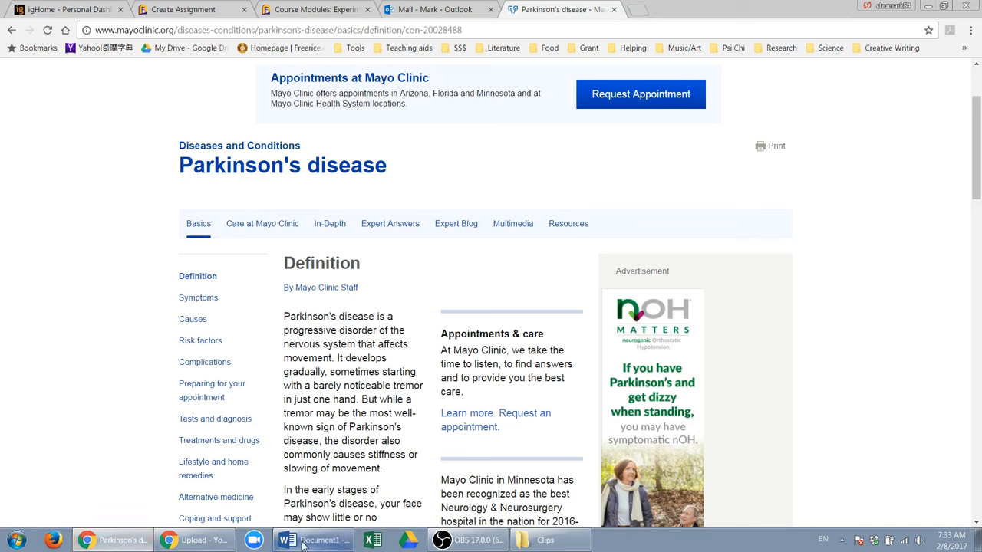
pyautogui.click(285, 540)
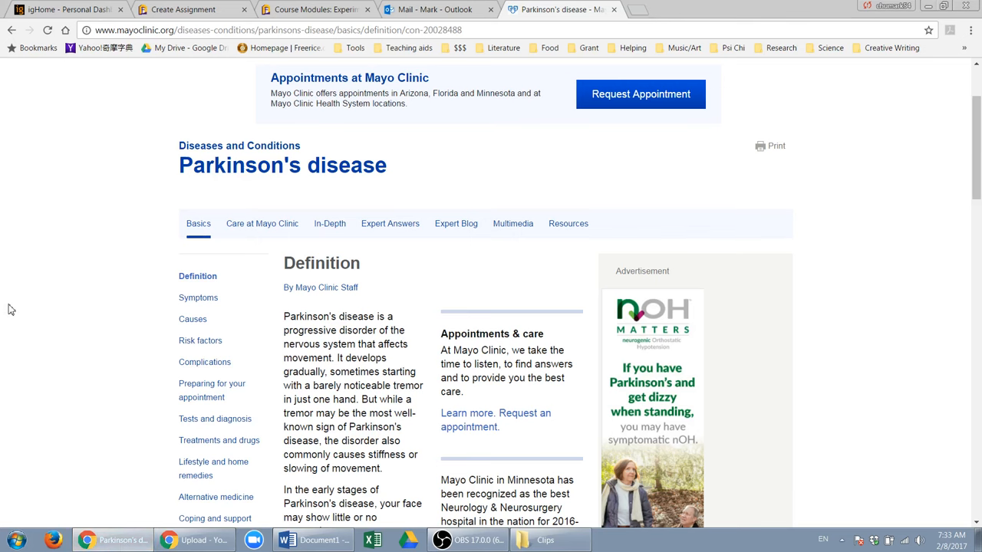
pyautogui.moveTo(37, 298)
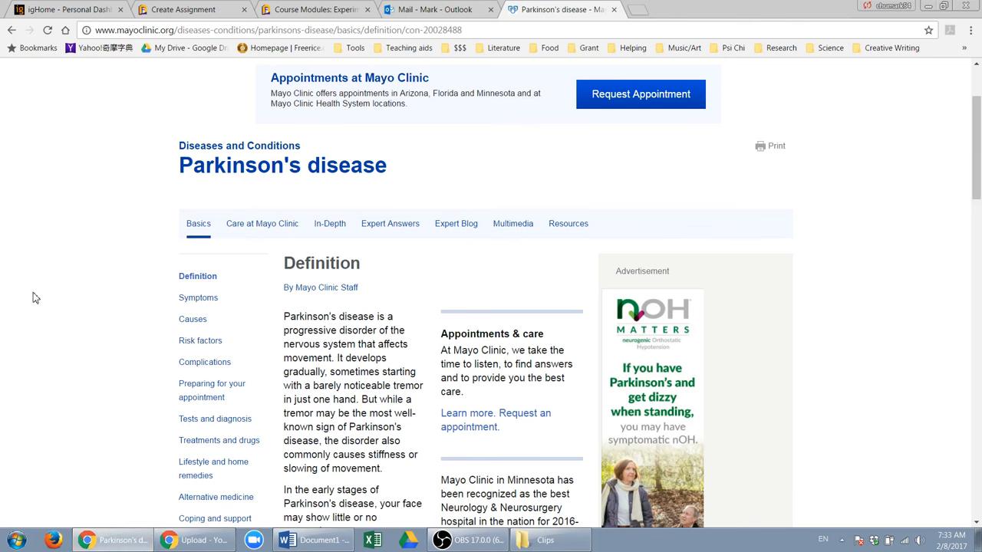
pyautogui.scroll(-3)
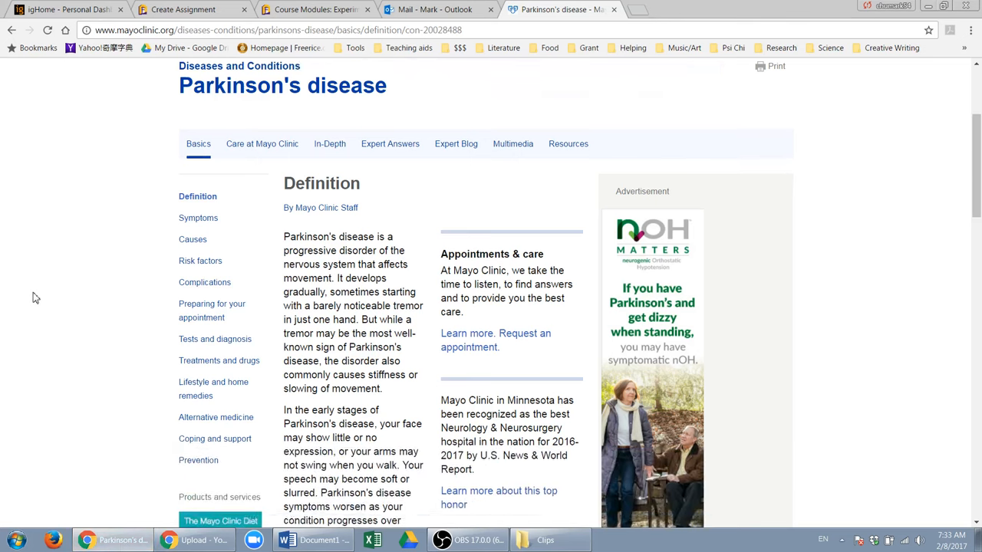
pyautogui.scroll(-3)
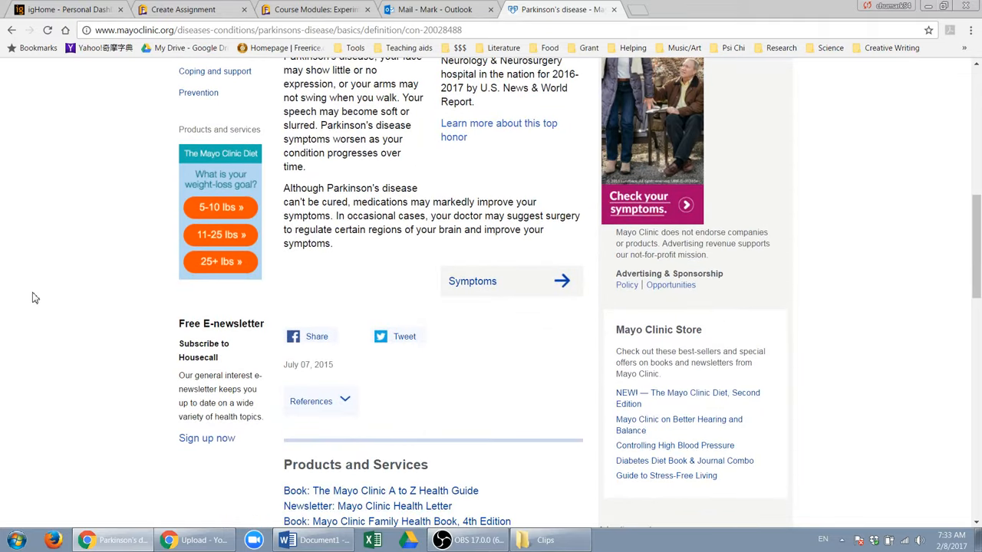
pyautogui.moveTo(491, 355)
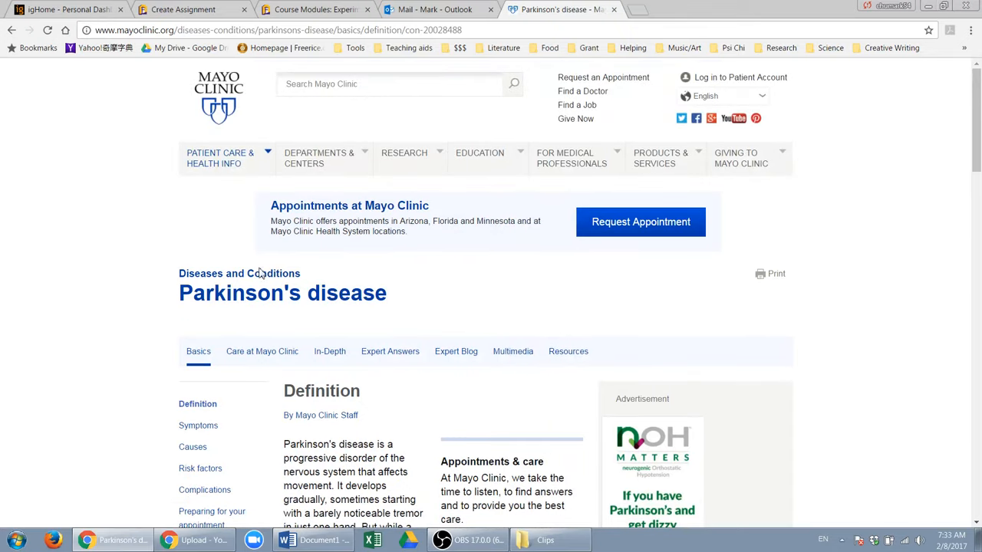
pyautogui.scroll(-3)
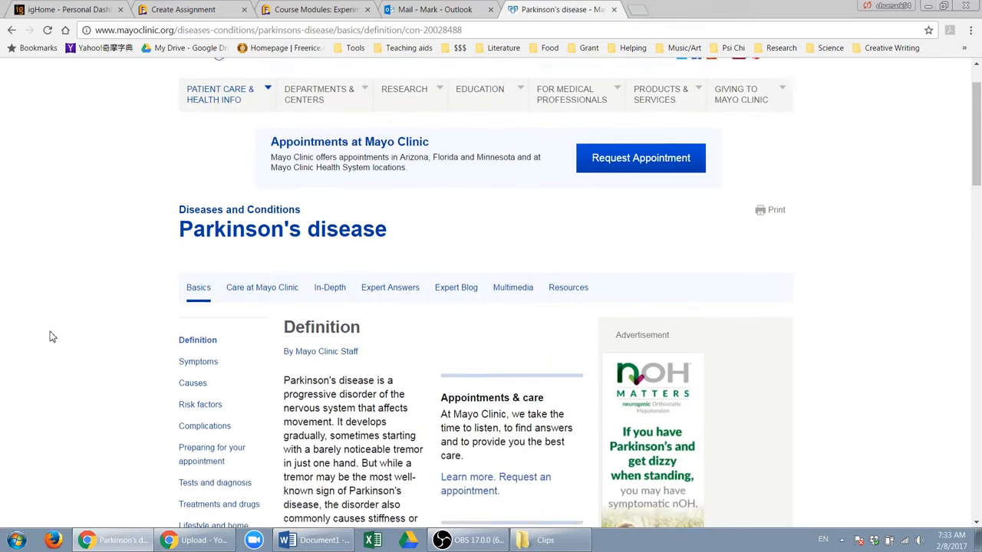
pyautogui.scroll(-3)
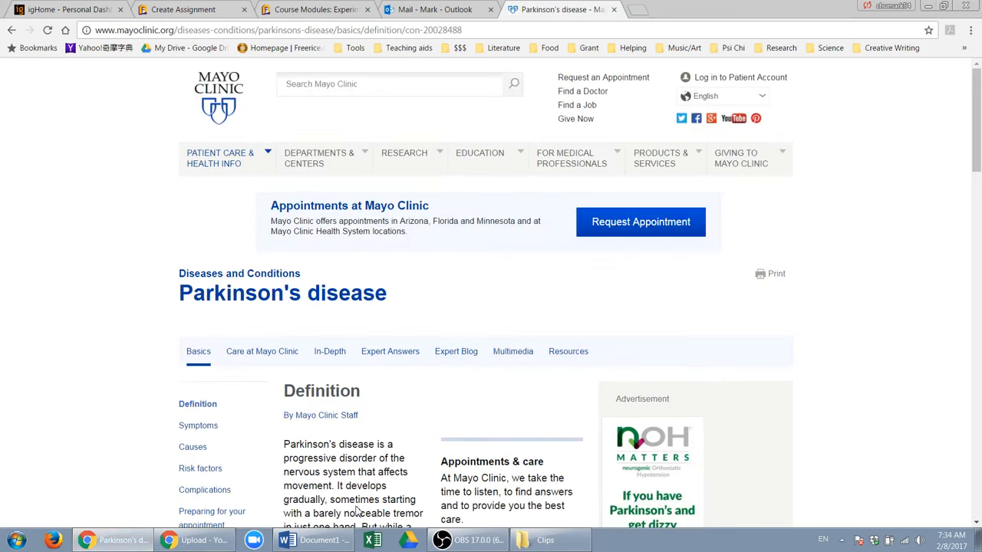
pyautogui.click(287, 540)
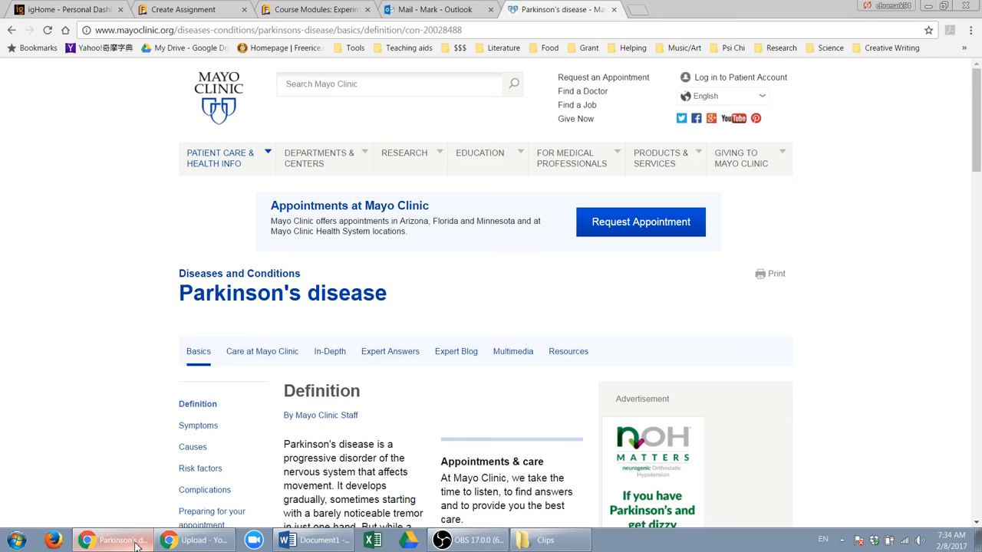
pyautogui.moveTo(197, 427)
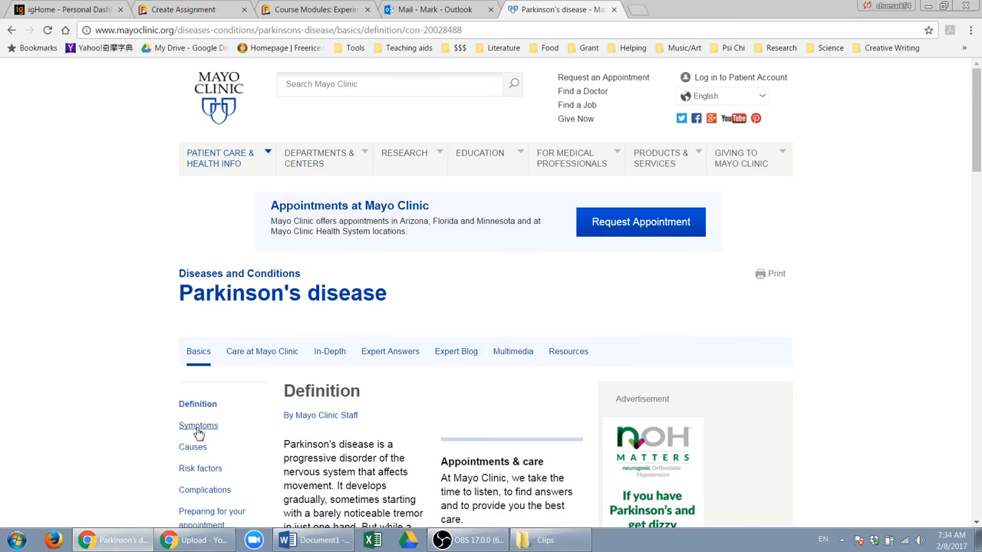
pyautogui.click(287, 540)
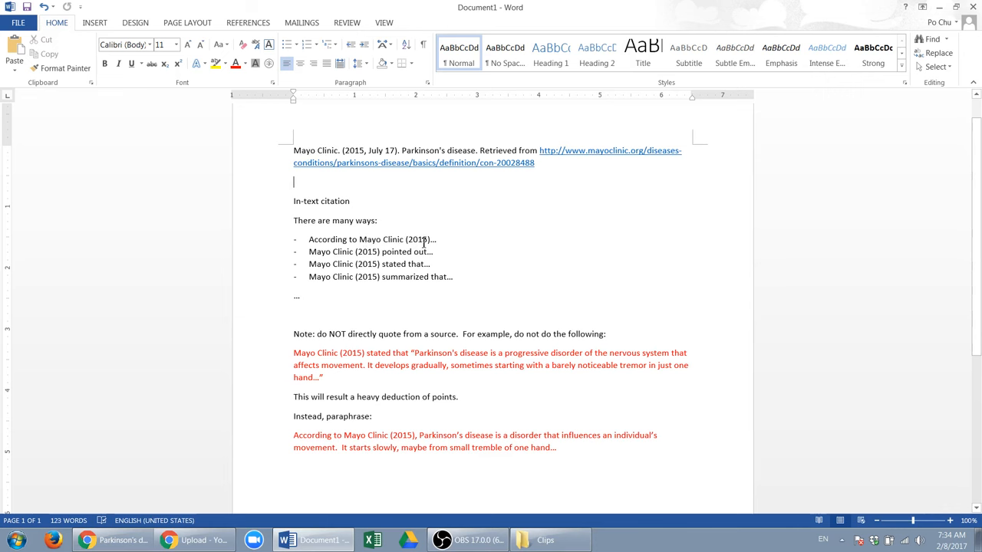
pyautogui.moveTo(494, 237)
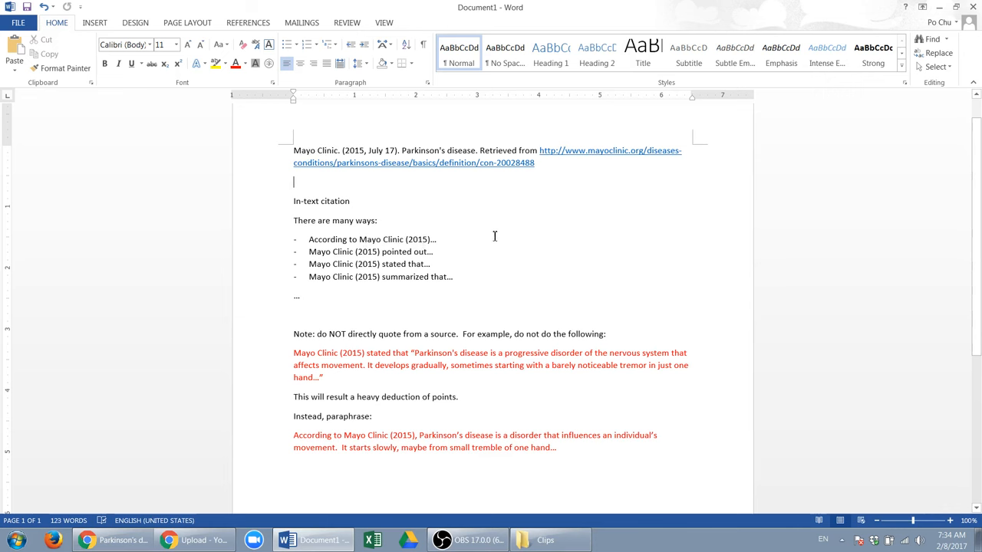
pyautogui.moveTo(321, 257)
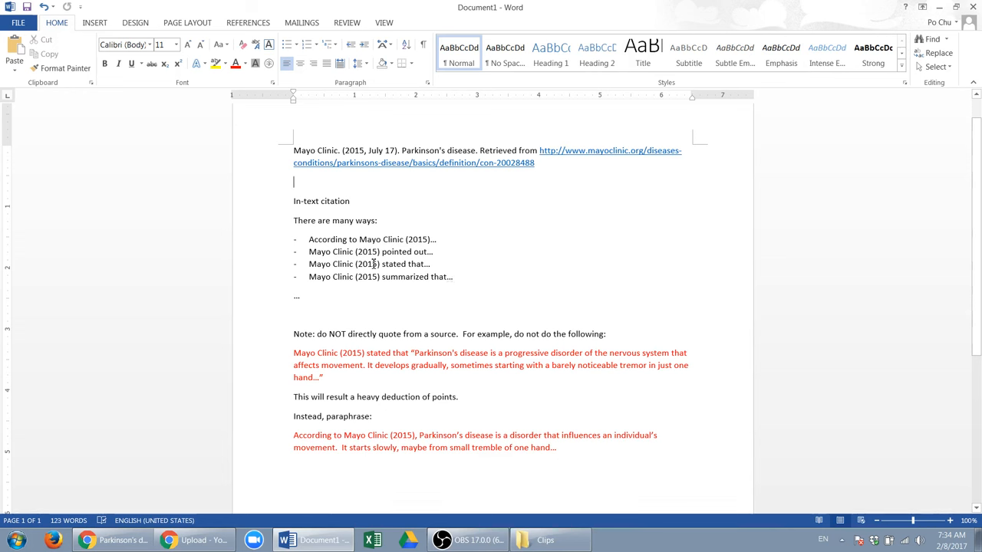
pyautogui.moveTo(564, 156)
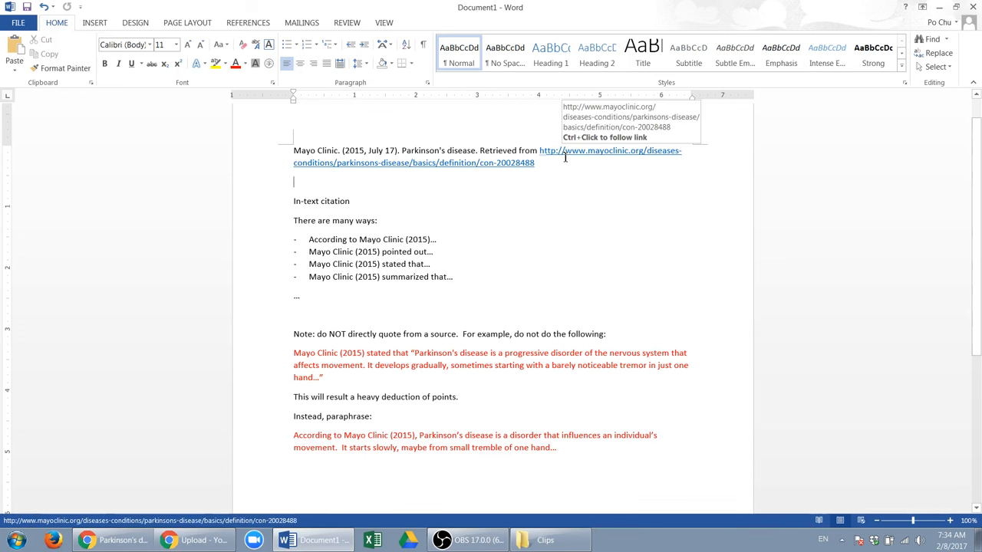
pyautogui.moveTo(550, 154)
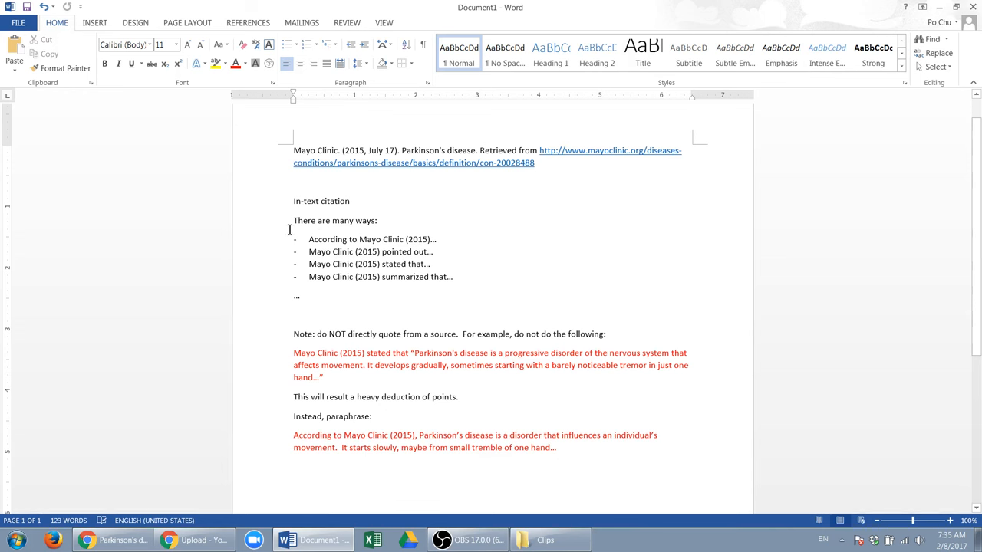
pyautogui.moveTo(420, 253)
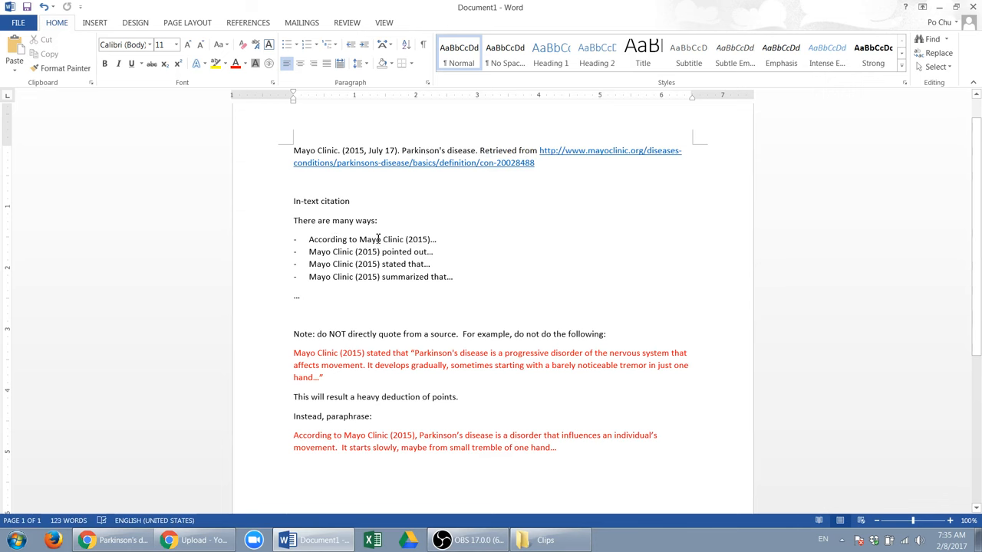
pyautogui.moveTo(313, 307)
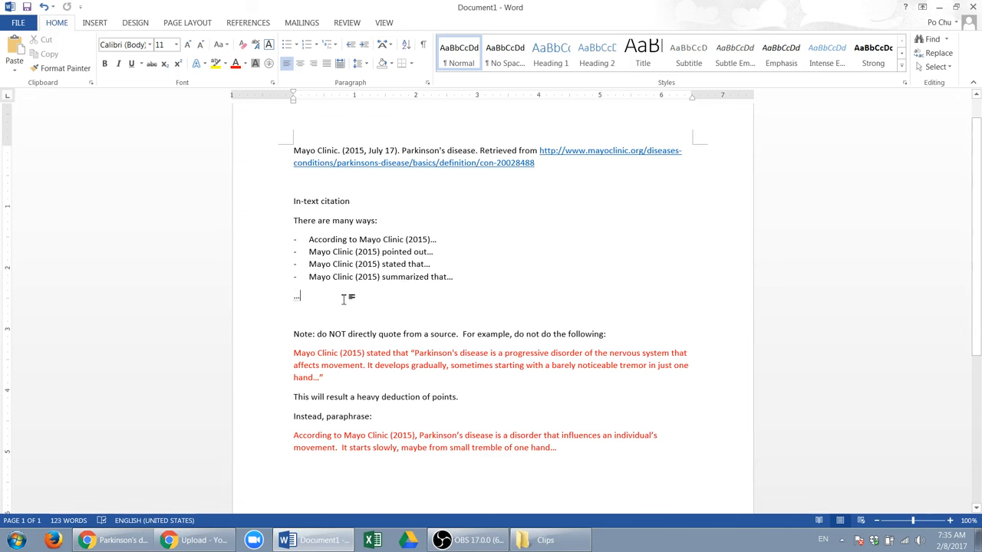
pyautogui.moveTo(562, 169)
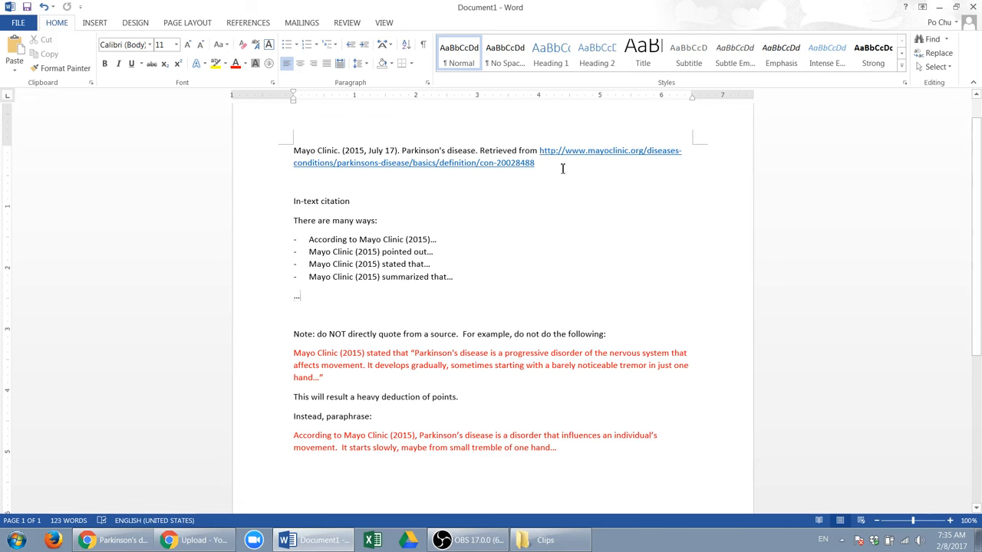
pyautogui.moveTo(587, 152)
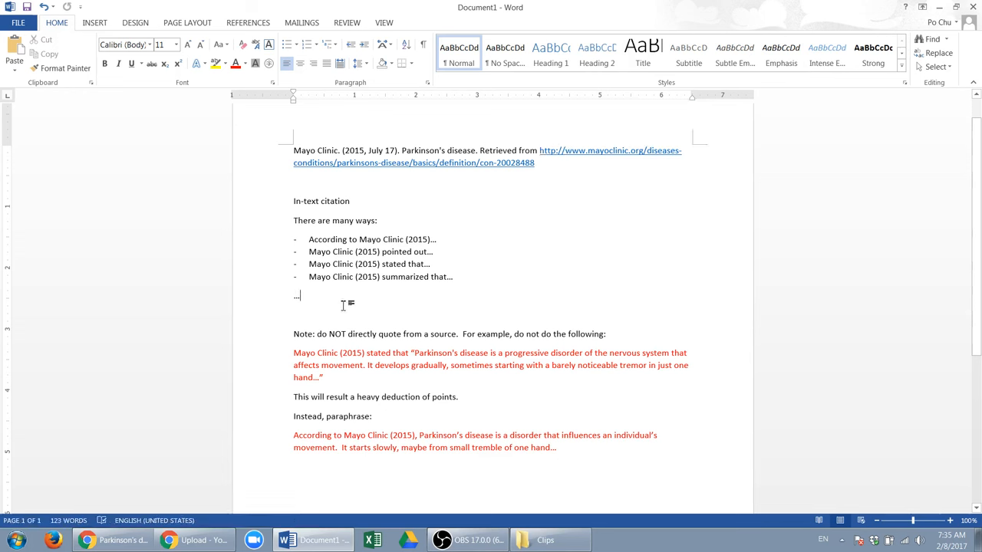
pyautogui.moveTo(514, 163)
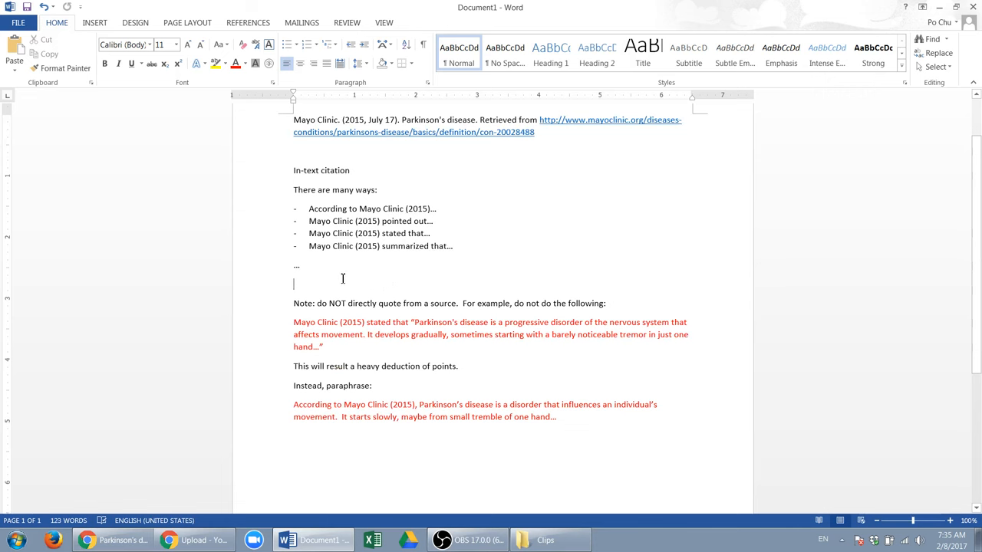
pyautogui.moveTo(393, 307)
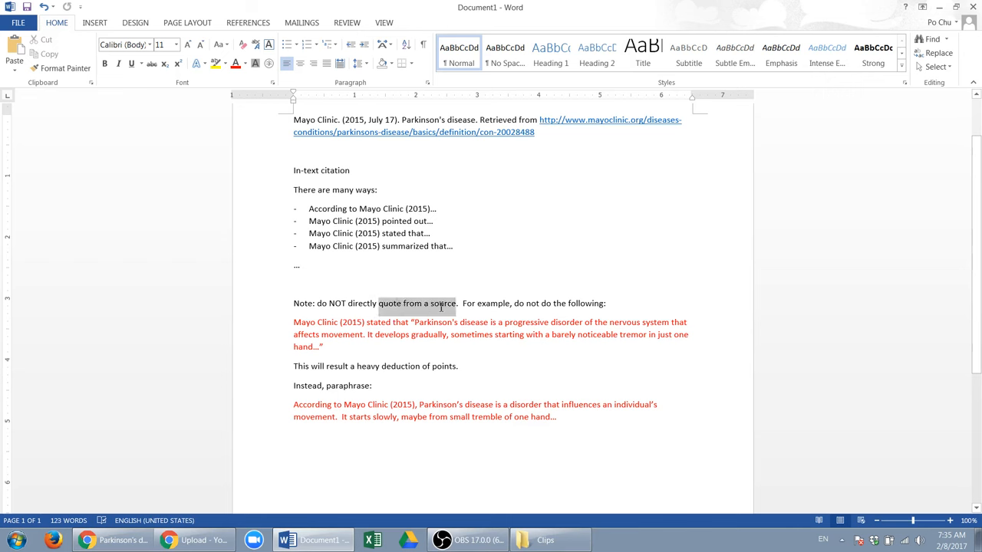
pyautogui.click(432, 304)
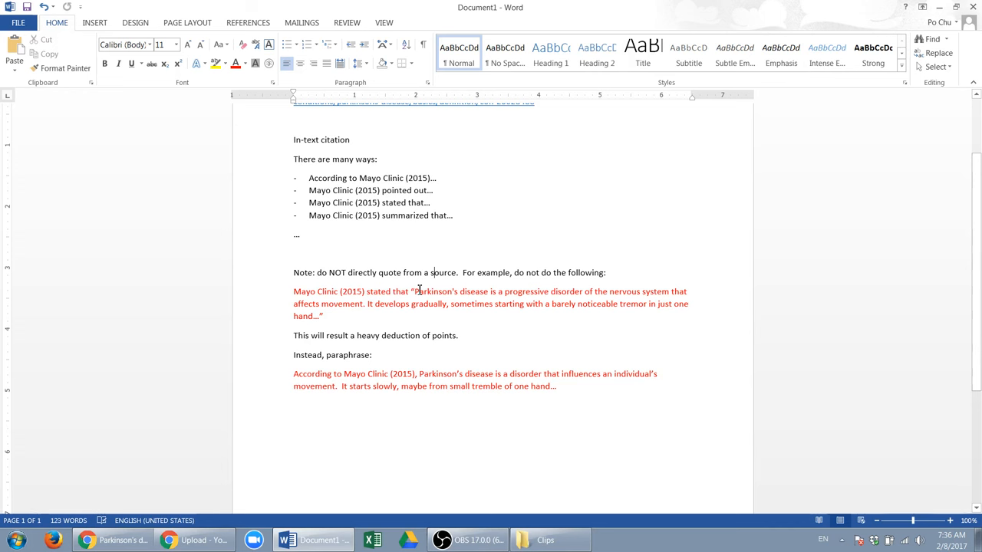
pyautogui.moveTo(457, 301)
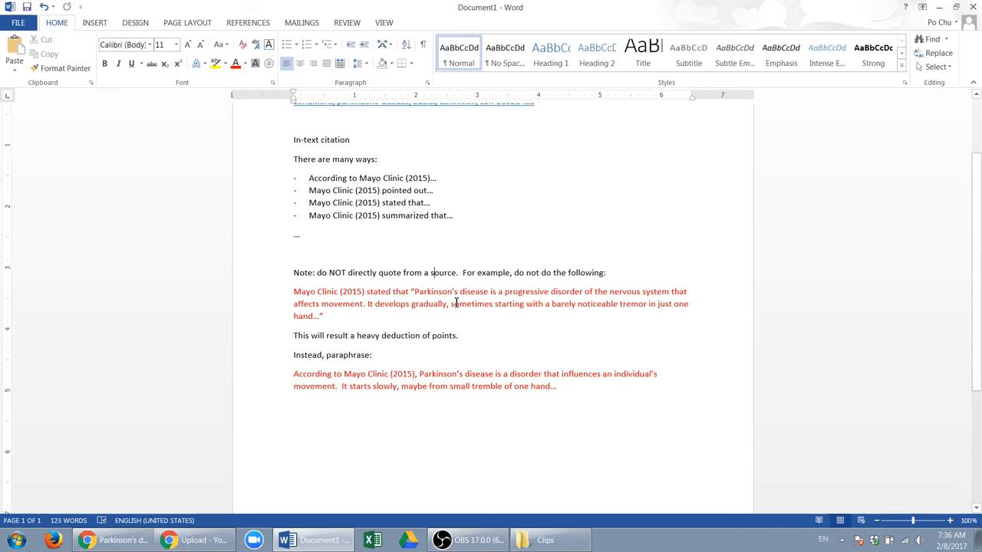
pyautogui.doubleClick(436, 292)
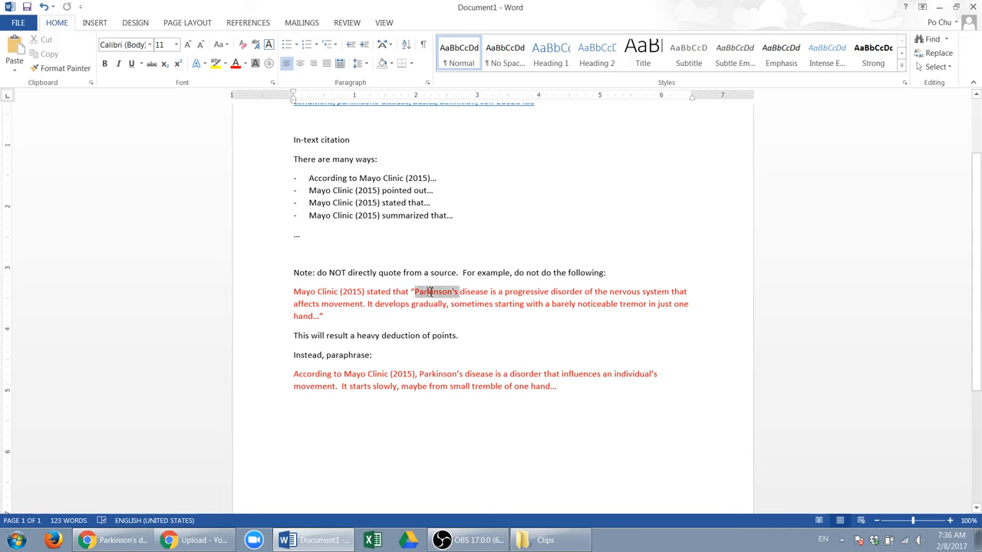
pyautogui.click(86, 540)
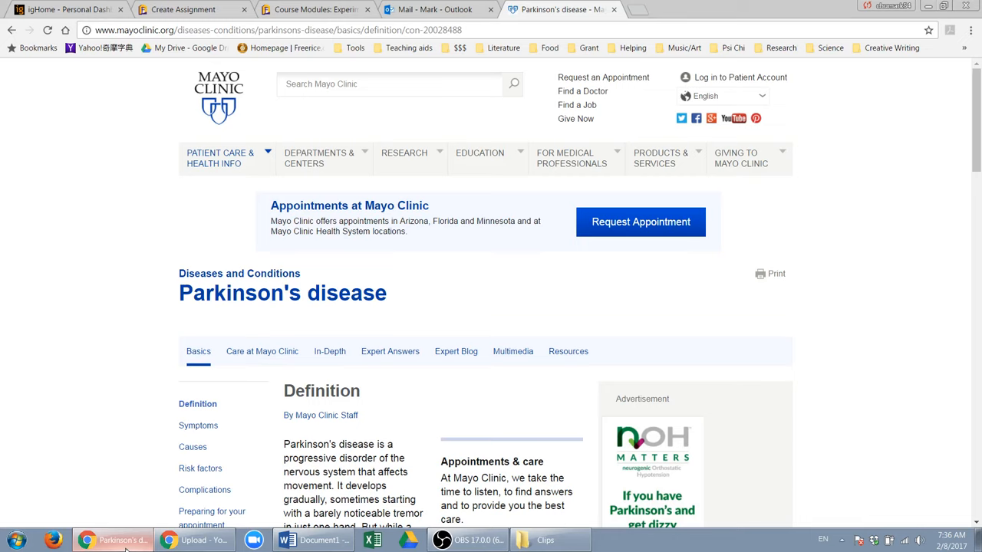
pyautogui.scroll(-3)
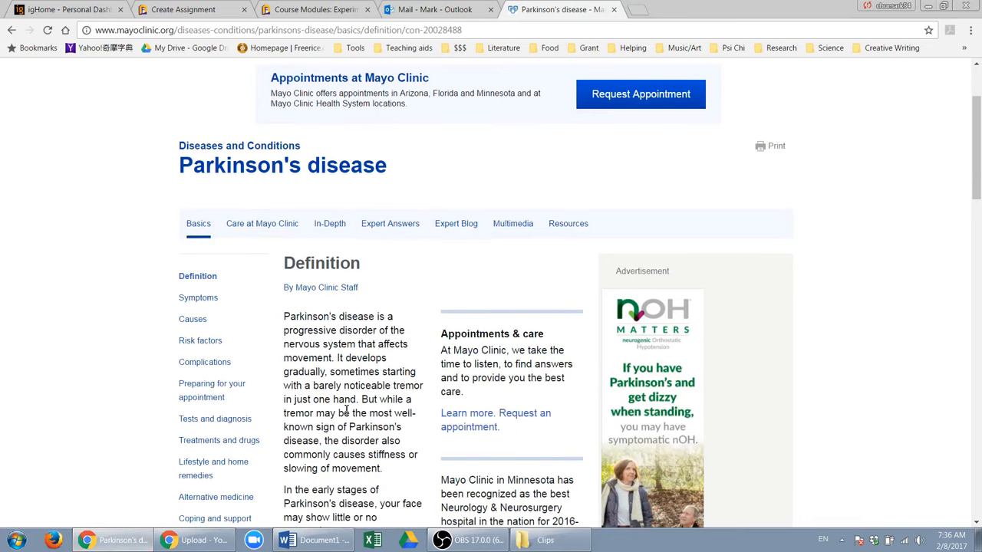
pyautogui.click(285, 540)
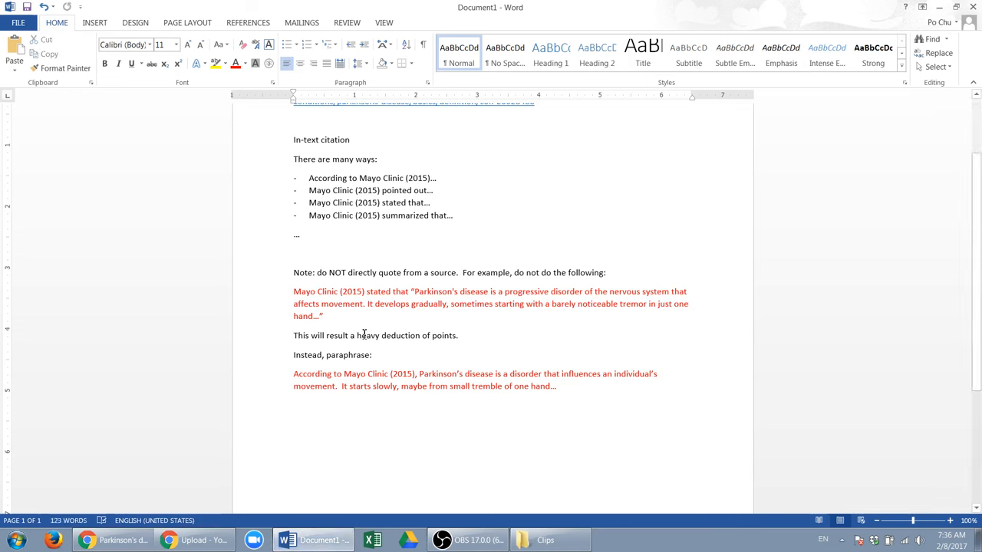
pyautogui.moveTo(412, 341)
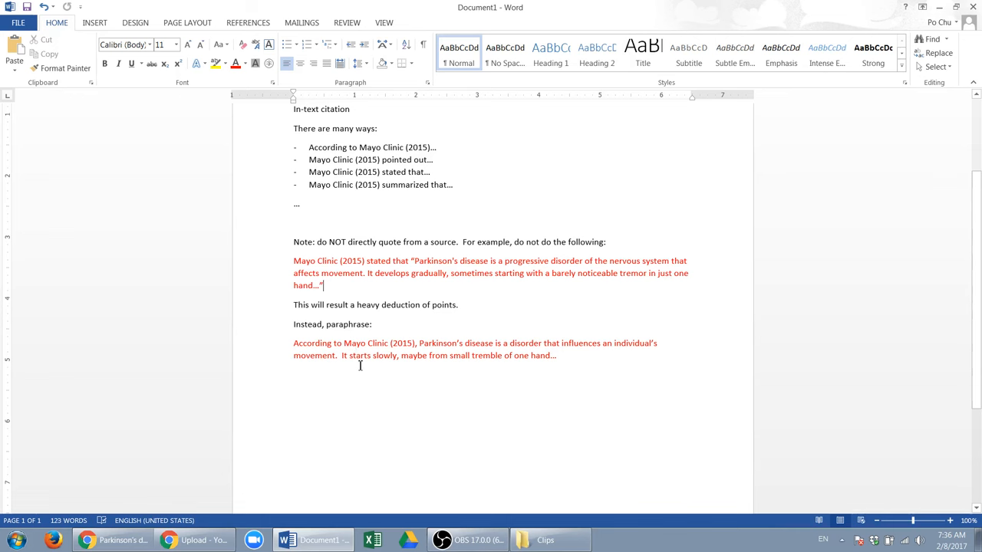
pyautogui.scroll(-3)
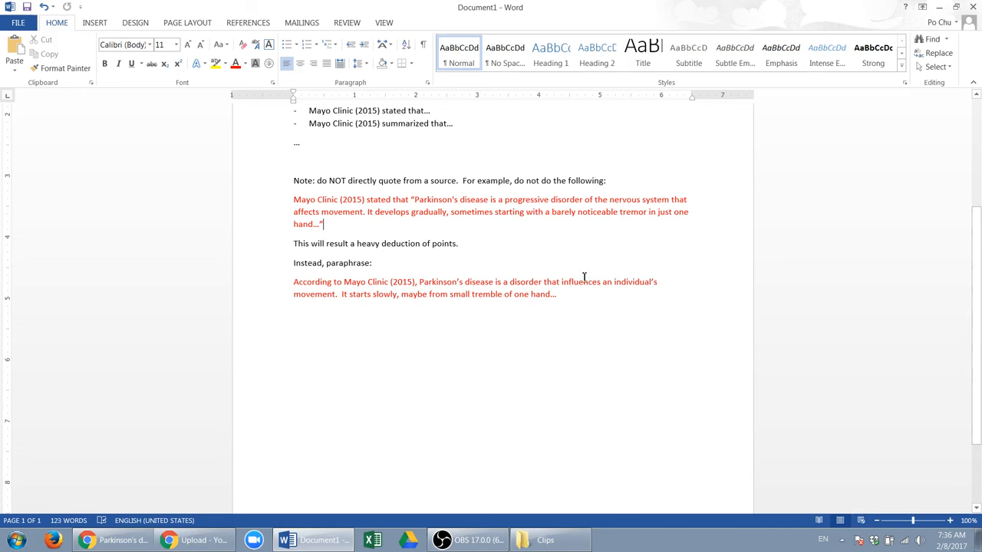
pyautogui.moveTo(433, 203)
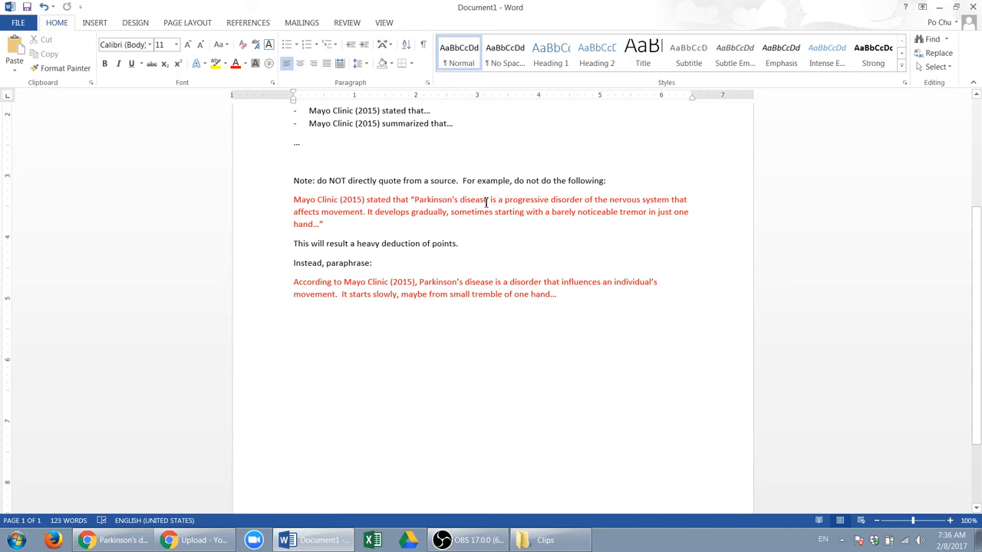
pyautogui.moveTo(472, 203)
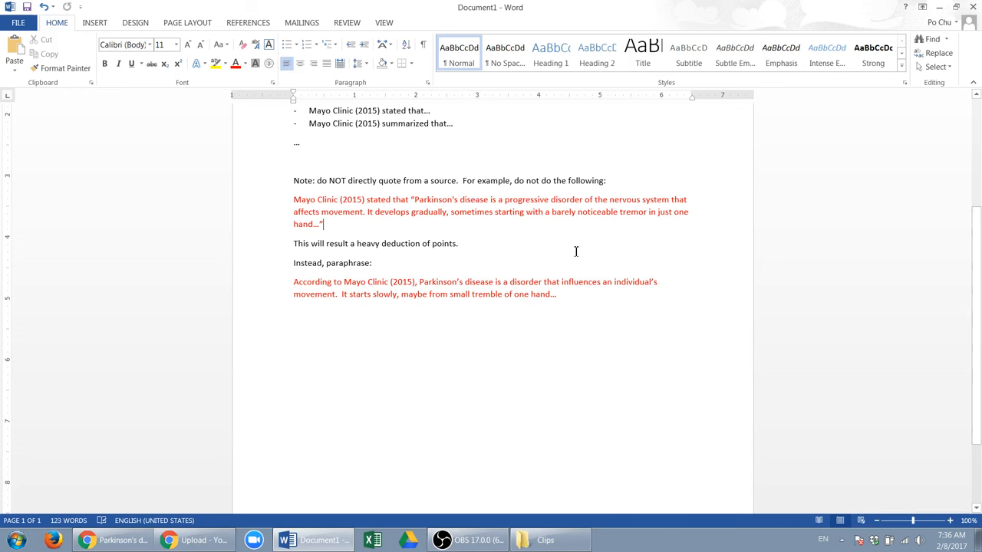
pyautogui.moveTo(556, 230)
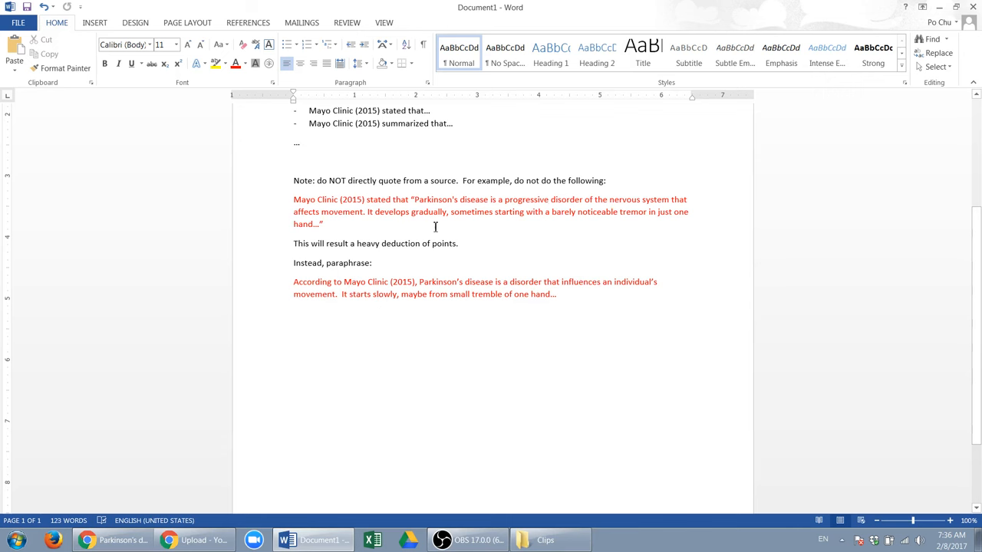
pyautogui.moveTo(342, 298)
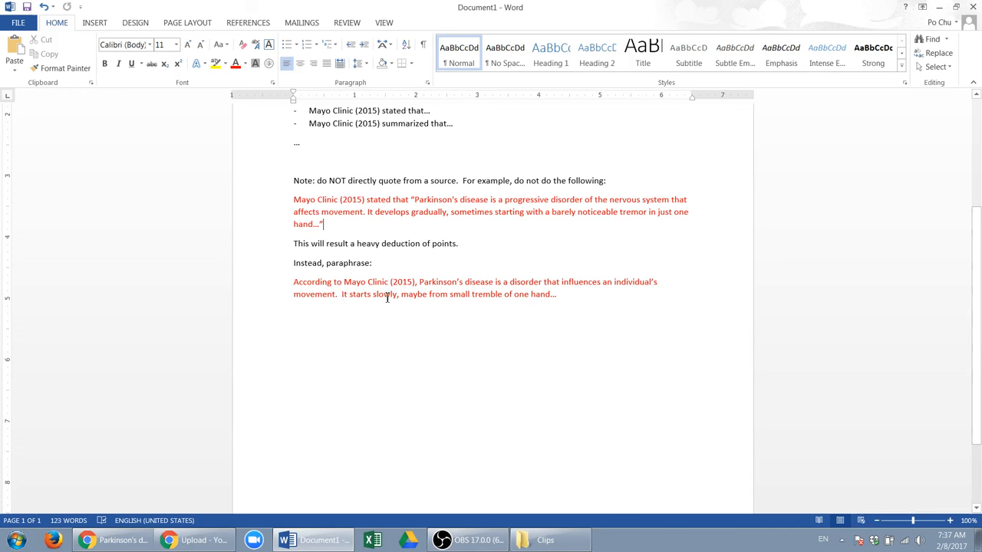
pyautogui.moveTo(497, 295)
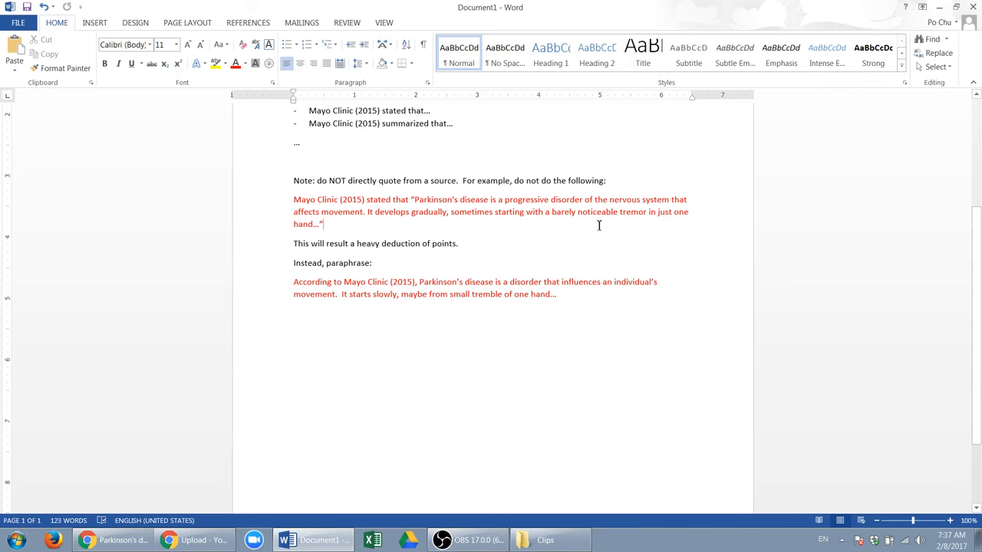
pyautogui.click(556, 294)
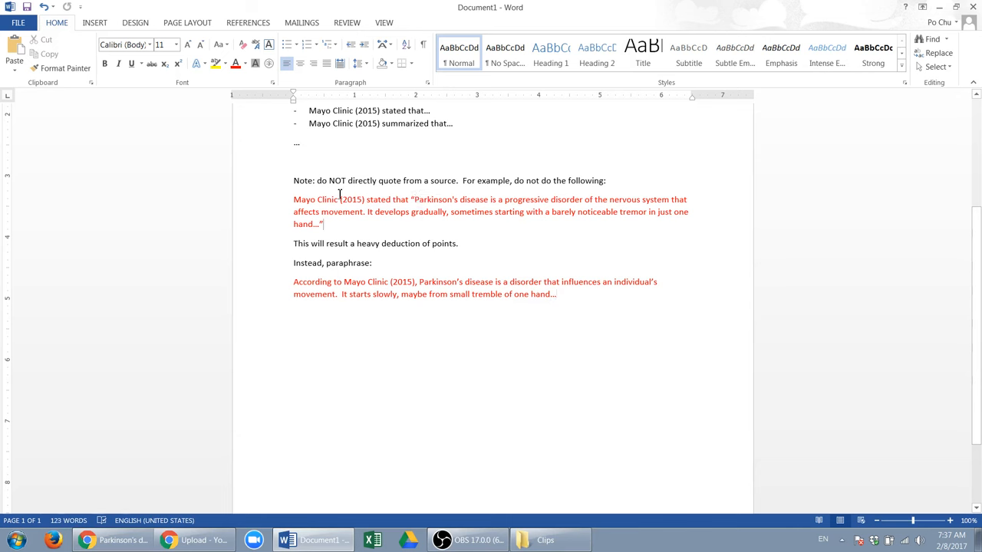
pyautogui.moveTo(436, 221)
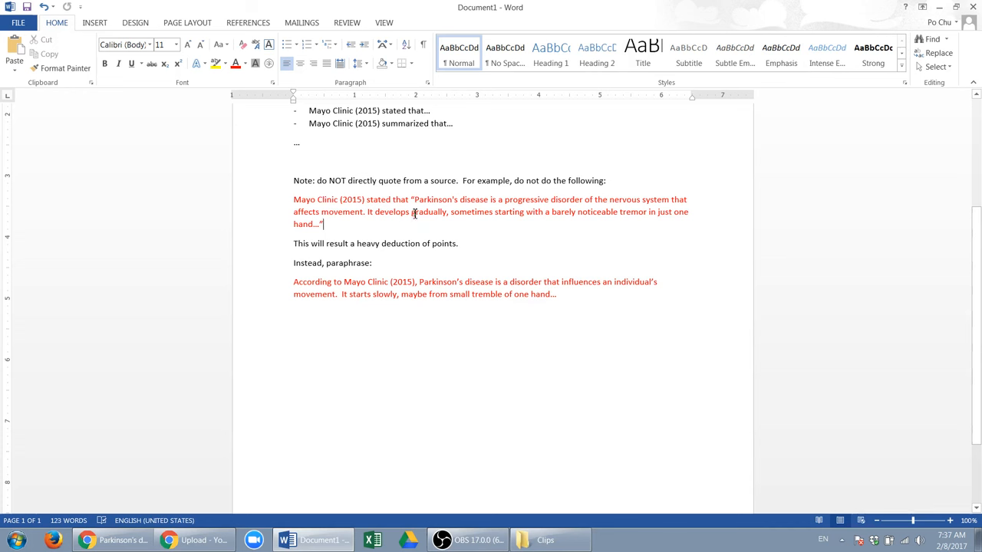
pyautogui.moveTo(340, 221)
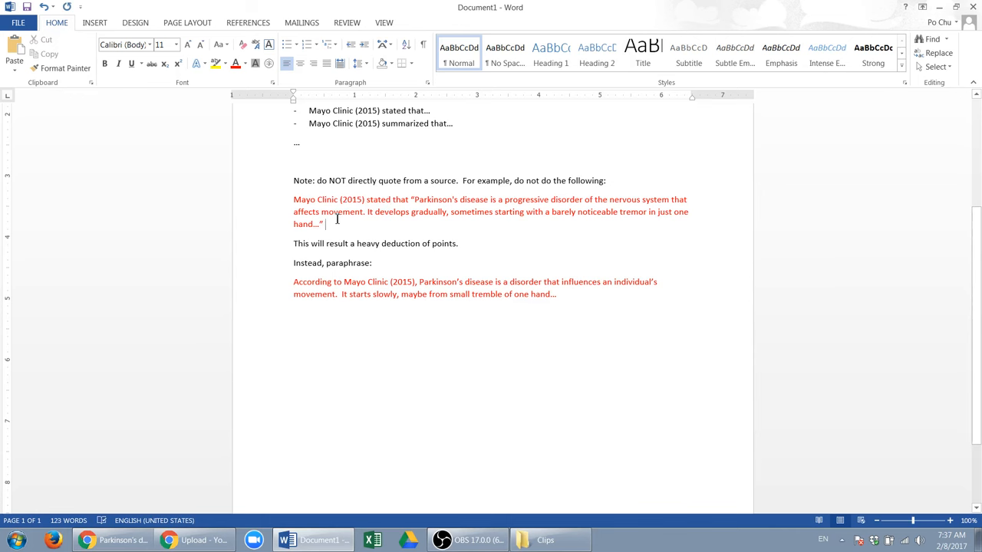
pyautogui.moveTo(543, 436)
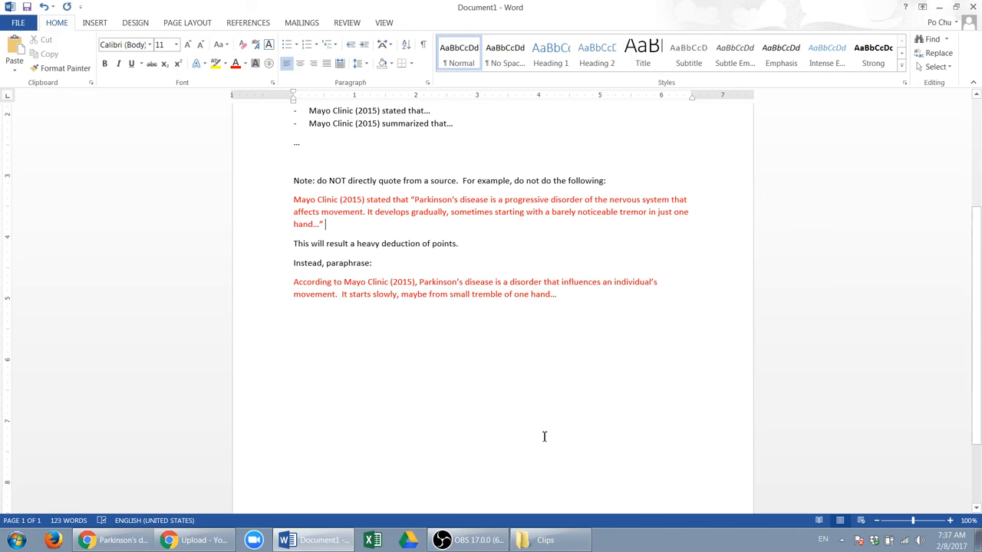